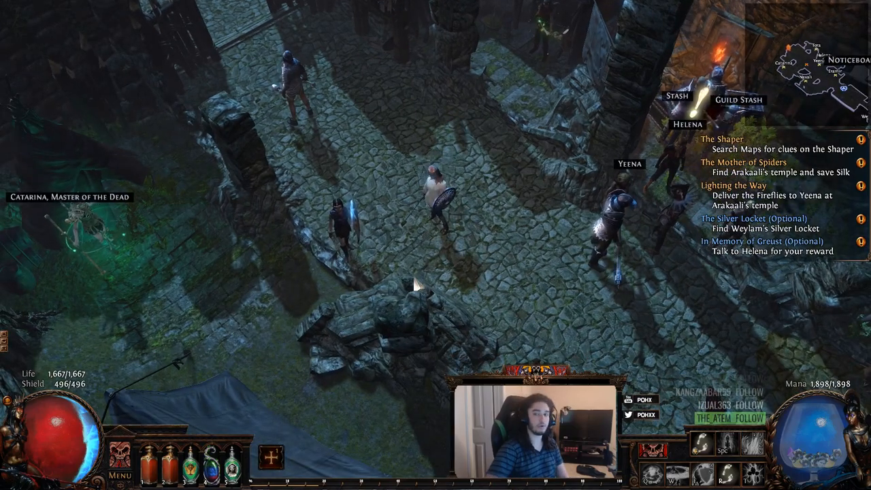
# Bring up the character's passive skill tree while standing in town
pyautogui.press('i')
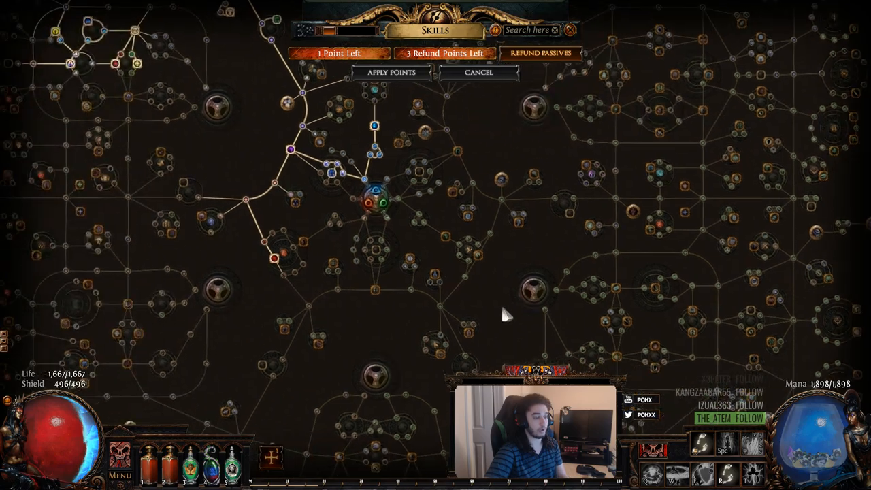
# Pan across the passive skill tree before closing it back to the town view
pyautogui.moveTo(507, 315); pyautogui.dragTo(479, 174)
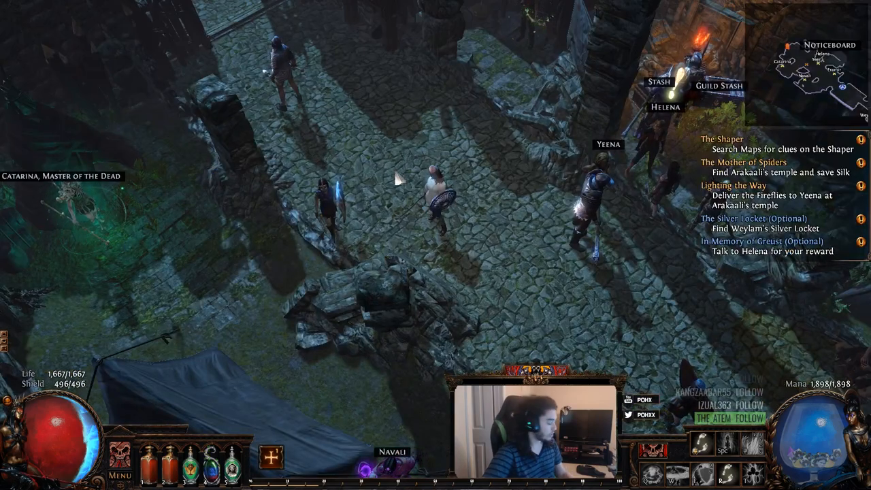
pyautogui.press('i')
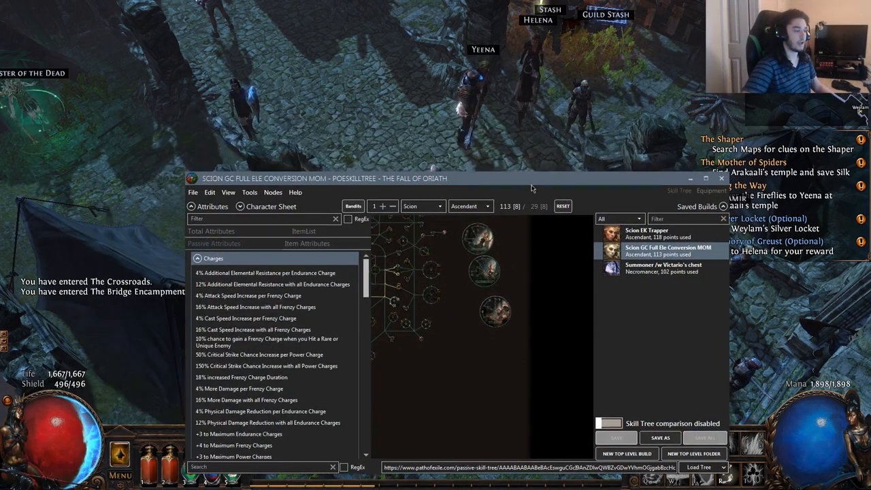
# Maximize the planner window and zoom in on the Scion's starting area
pyautogui.click(704, 178)
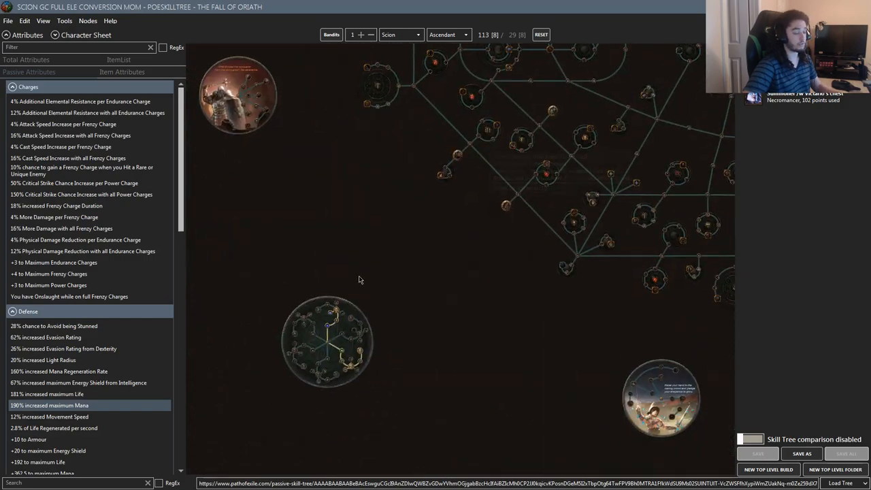
pyautogui.scroll(3)
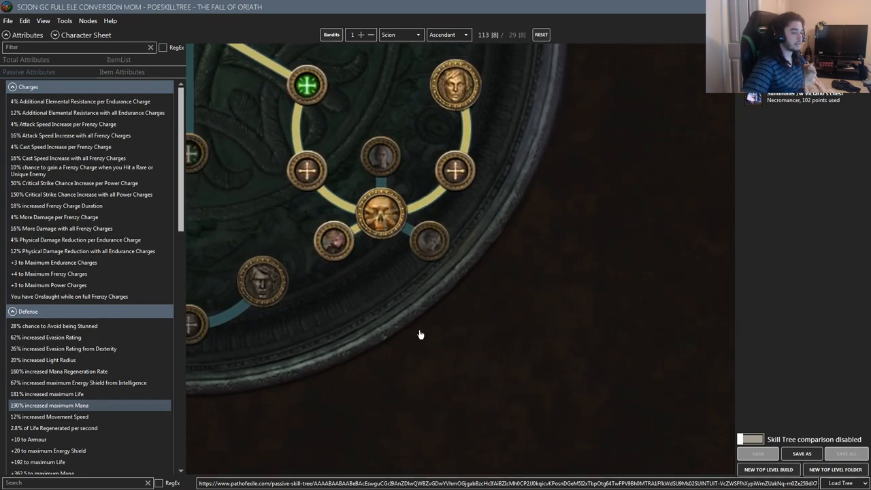
pyautogui.moveTo(421, 334); pyautogui.dragTo(356, 243)
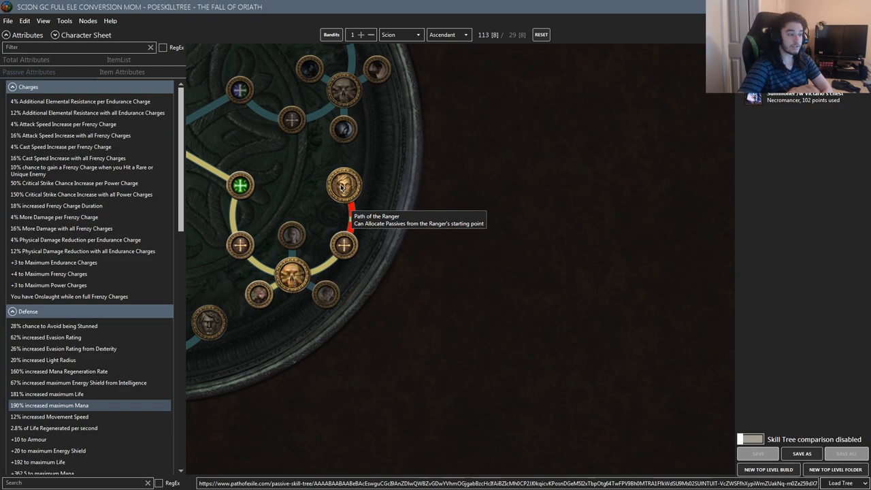
pyautogui.scroll(-3)
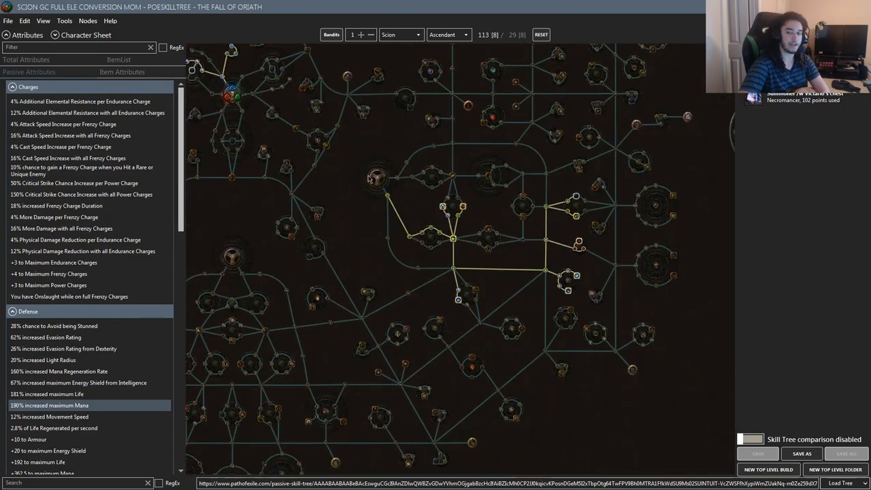
# Zoom the tree view before switching to the Cloak of Defiance wiki page
pyautogui.scroll(3)
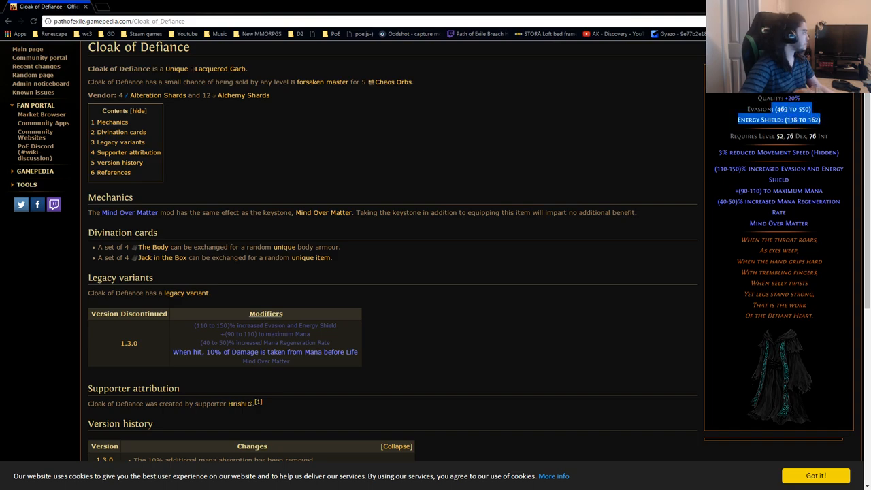
# Scroll the Cloak of Defiance page to its maximum mana, mana regen and Mind Over Matter modifiers
pyautogui.scroll(3)
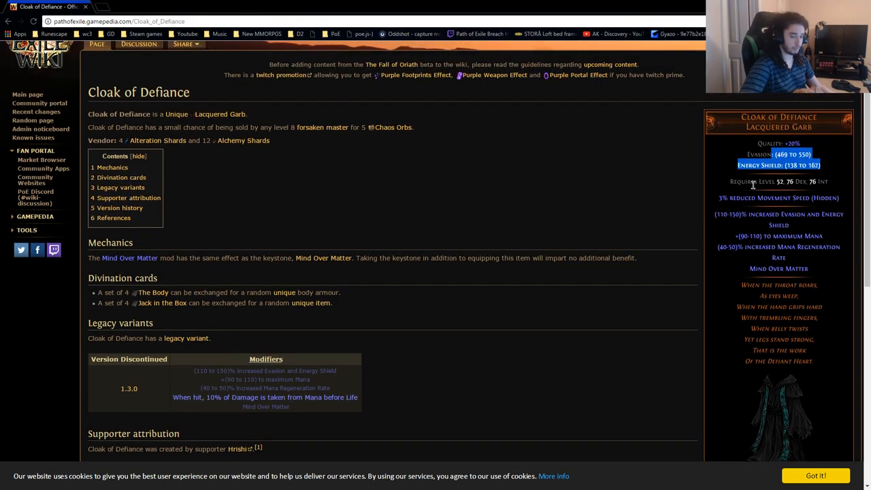
pyautogui.scroll(-3)
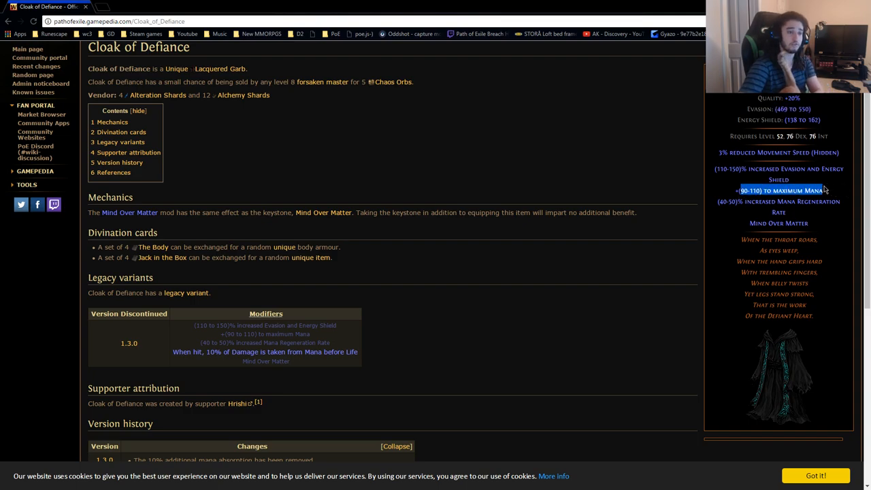
pyautogui.moveTo(727, 210)
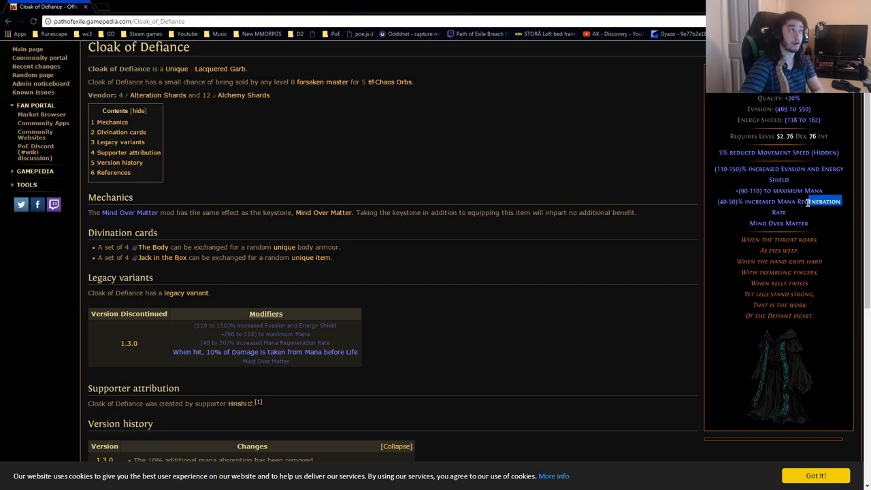
pyautogui.moveTo(789, 223)
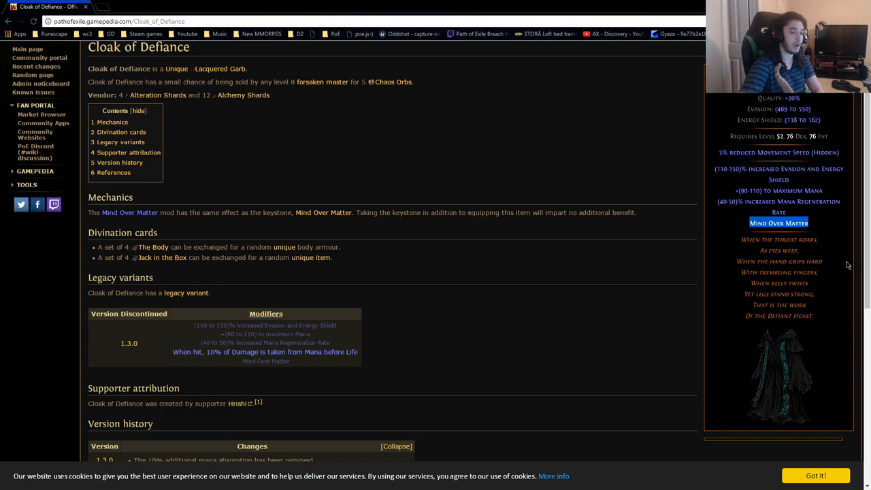
pyautogui.moveTo(623, 213)
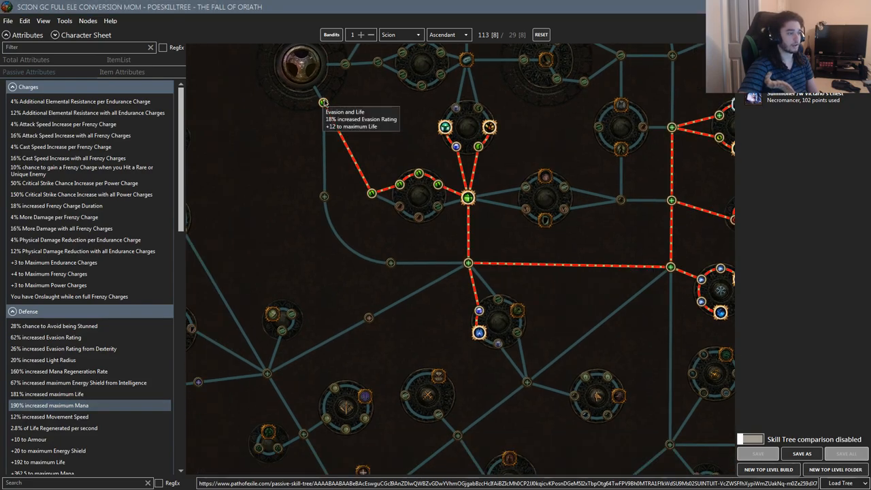
pyautogui.moveTo(438, 184)
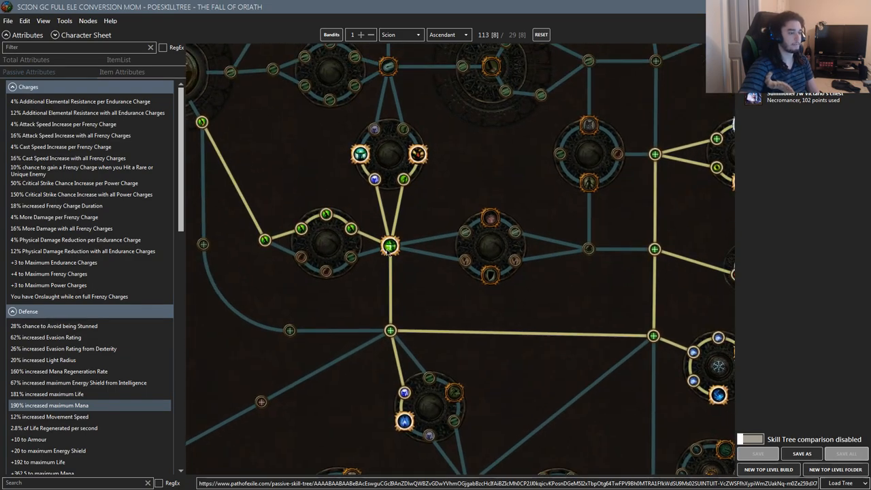
pyautogui.moveTo(389, 245)
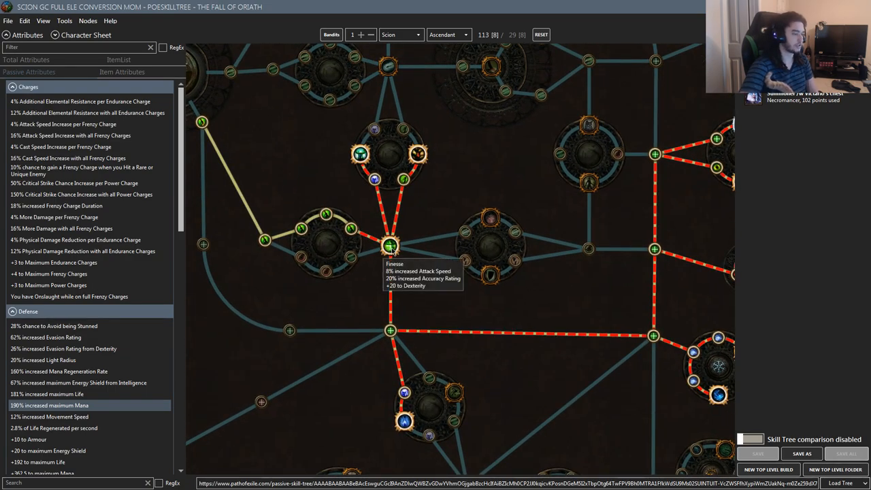
pyautogui.moveTo(422, 210)
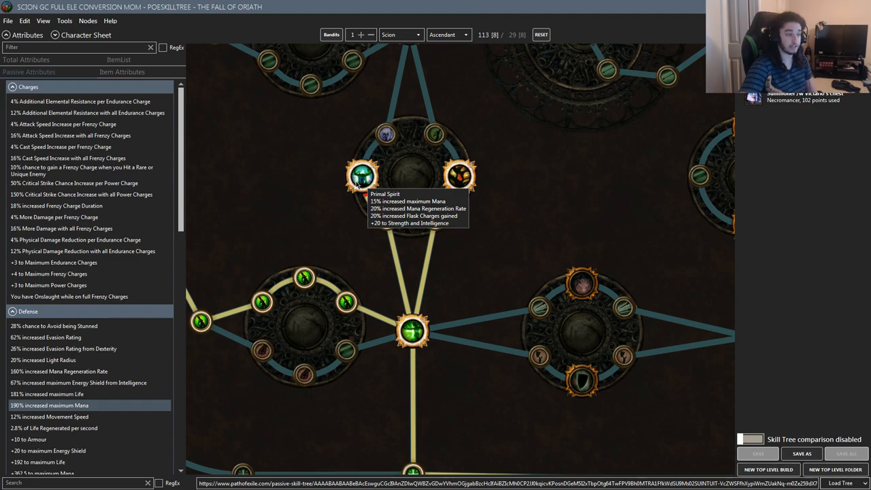
pyautogui.moveTo(387, 217)
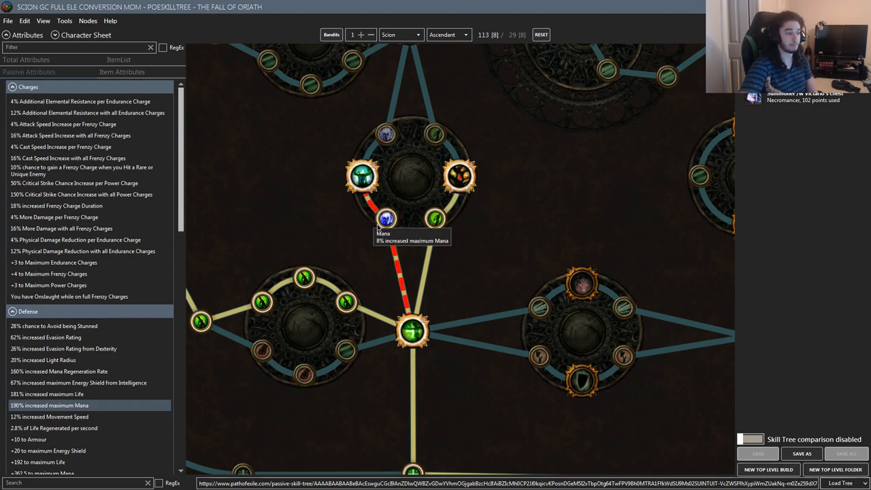
pyautogui.moveTo(460, 177)
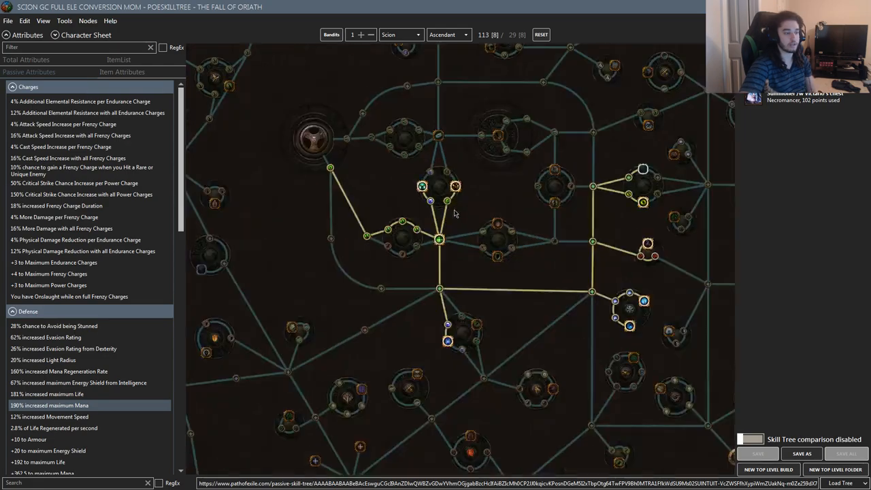
pyautogui.moveTo(454, 185)
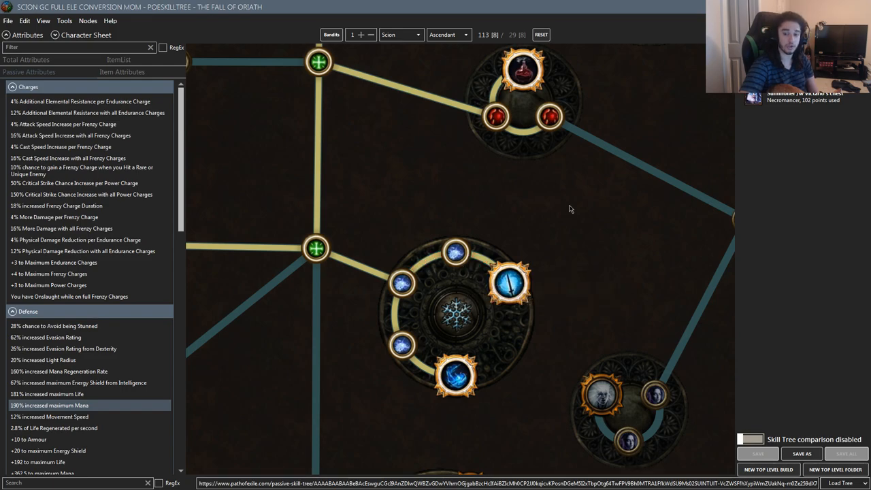
pyautogui.scroll(-3)
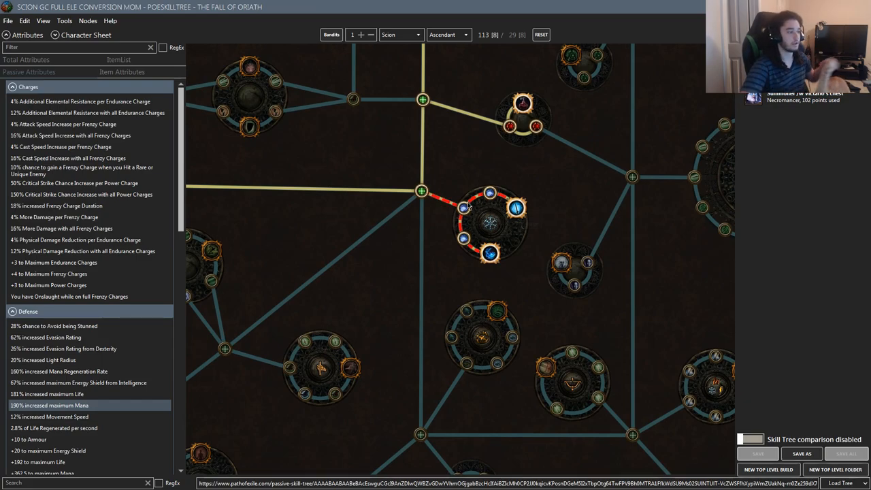
pyautogui.moveTo(532, 183)
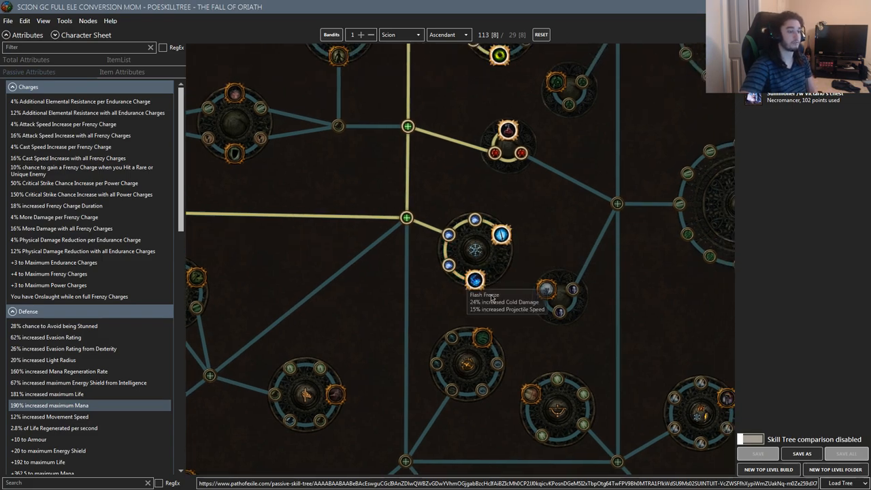
pyautogui.scroll(3)
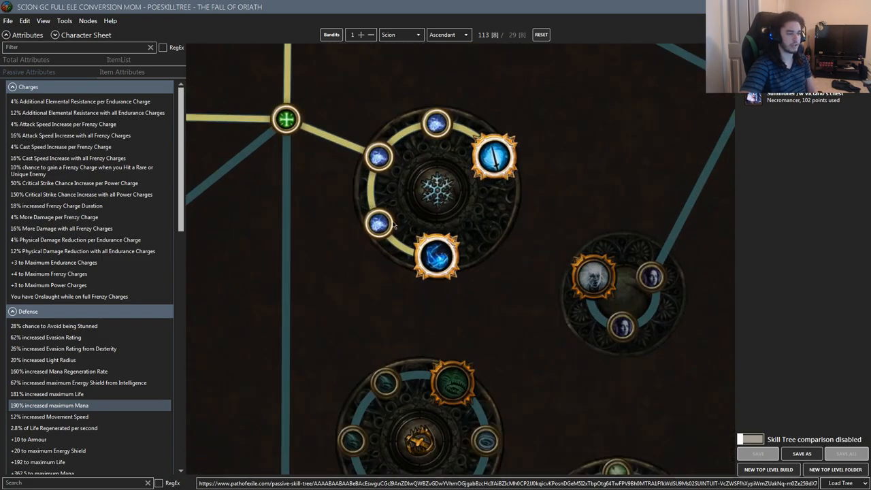
pyautogui.moveTo(435, 256)
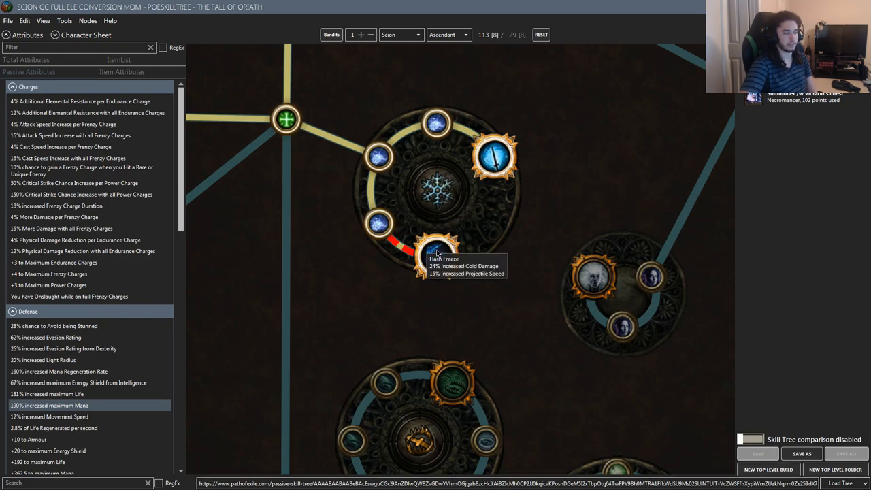
pyautogui.scroll(-3)
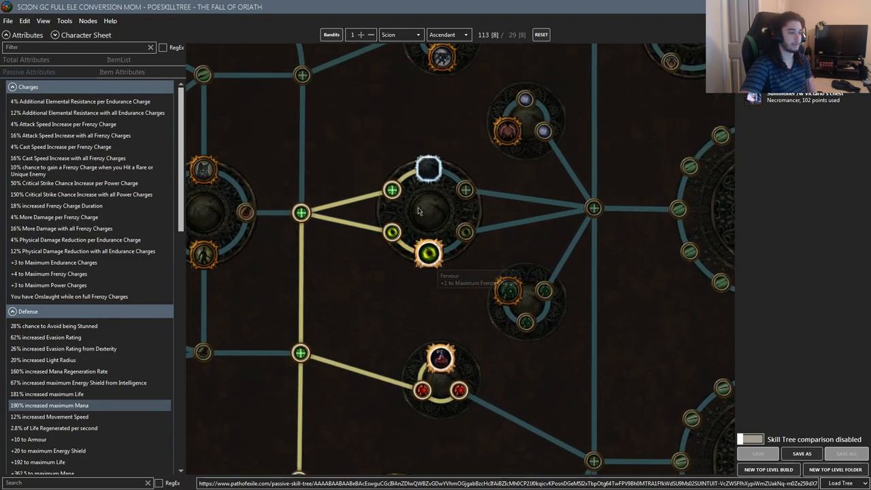
pyautogui.scroll(-3)
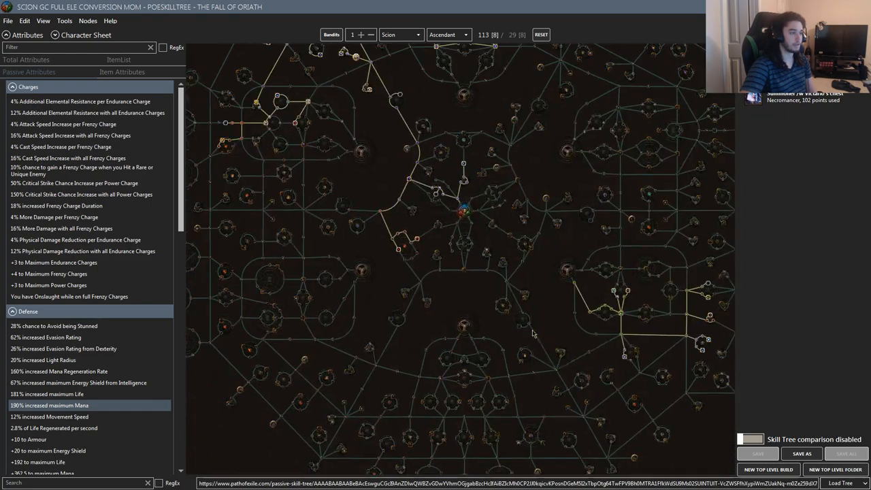
pyautogui.scroll(3)
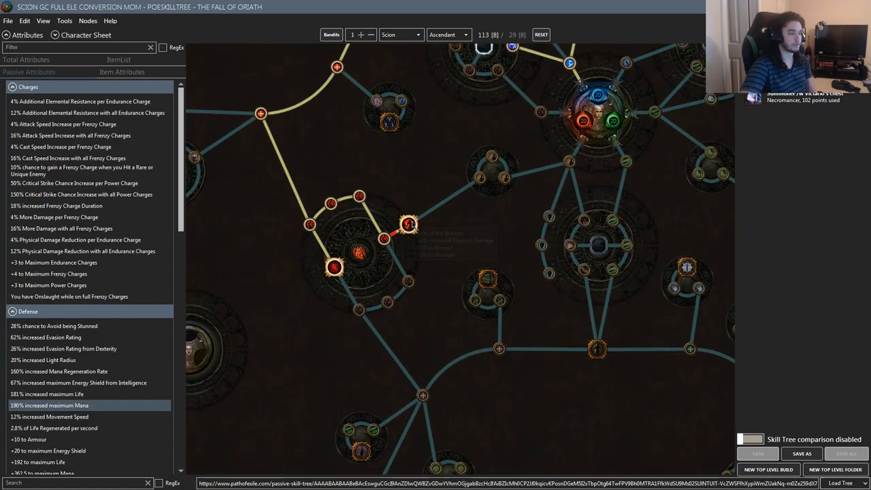
pyautogui.moveTo(408, 224)
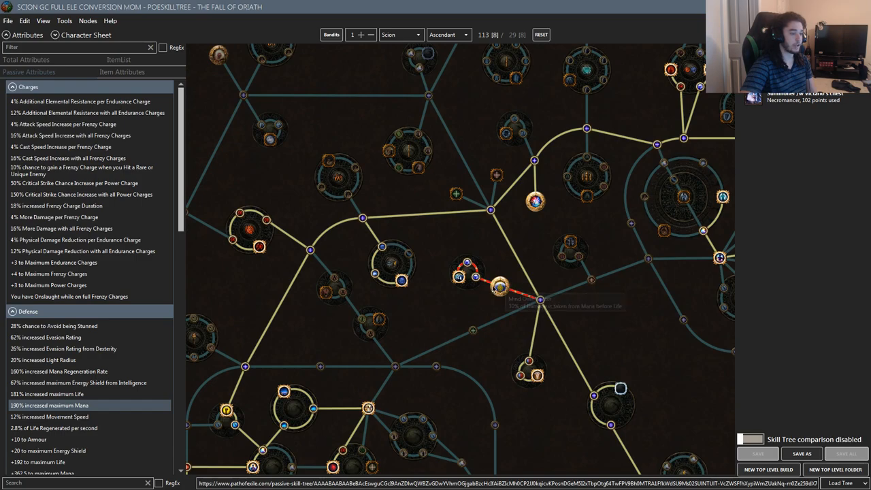
pyautogui.scroll(3)
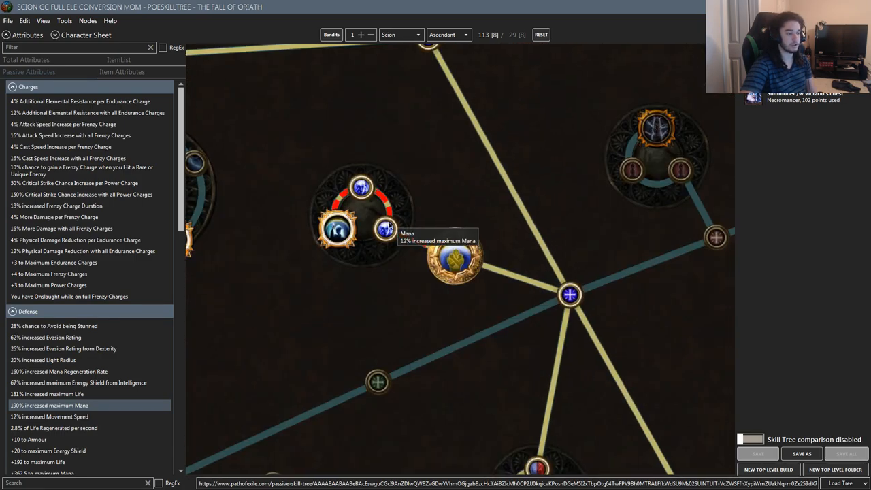
pyautogui.moveTo(332, 230)
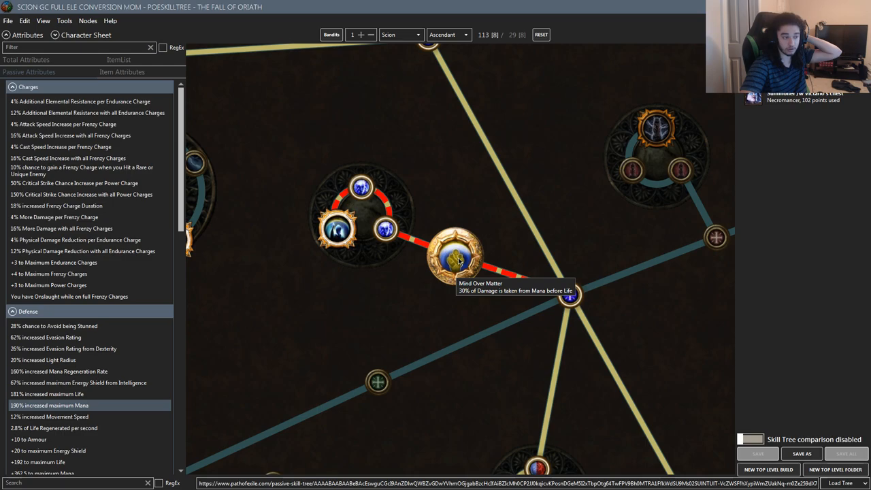
pyautogui.scroll(-3)
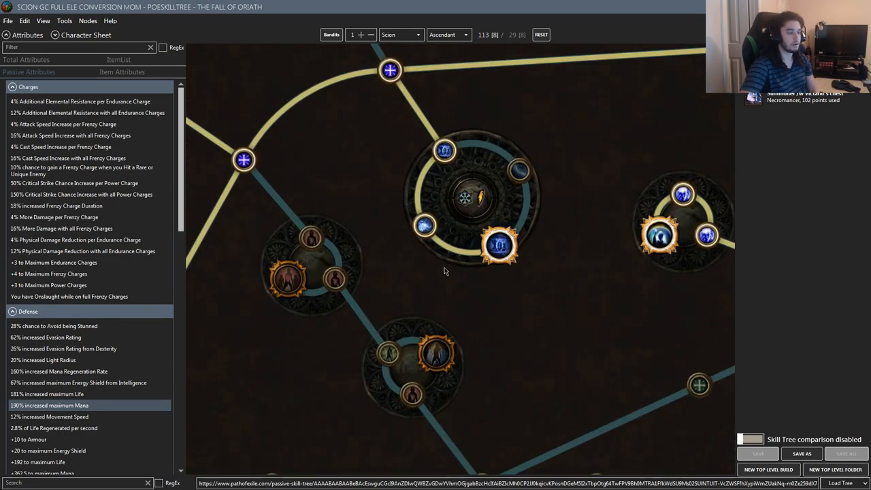
pyautogui.moveTo(501, 246)
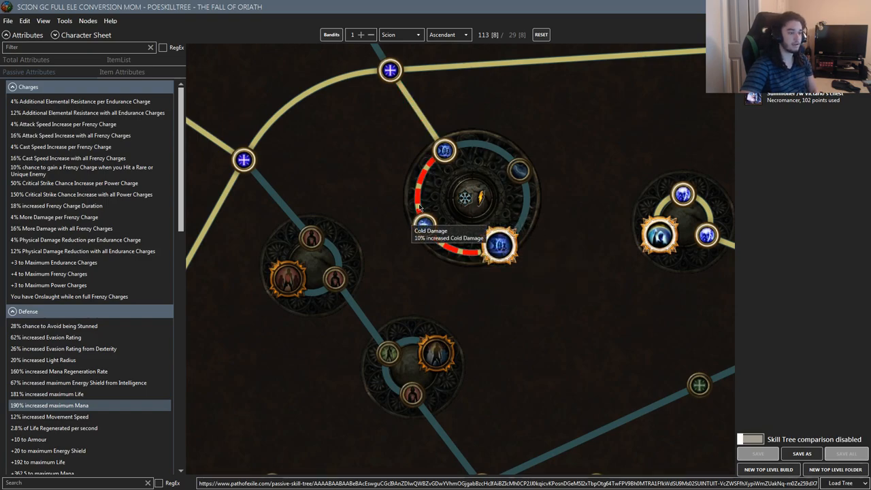
pyautogui.moveTo(501, 243)
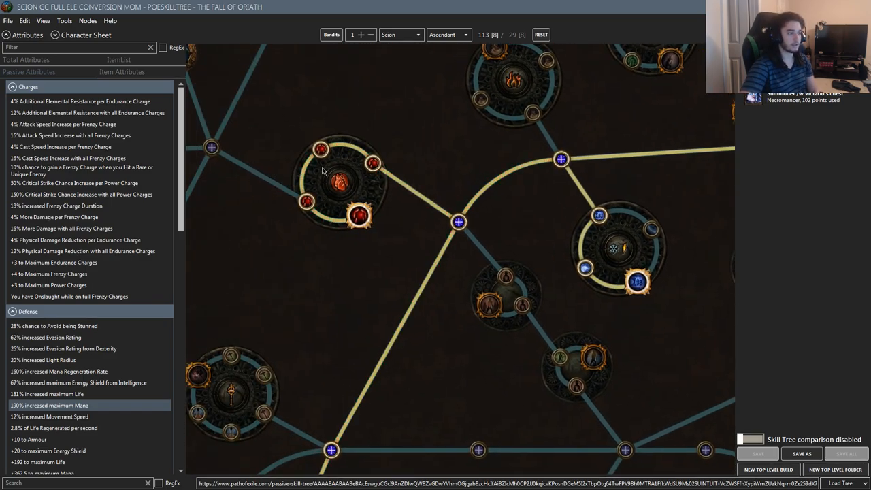
pyautogui.scroll(-3)
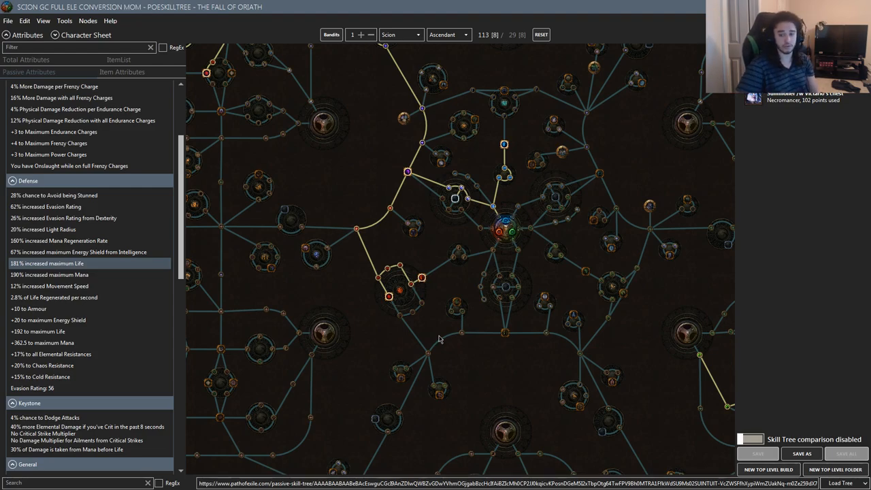
pyautogui.moveTo(343, 199)
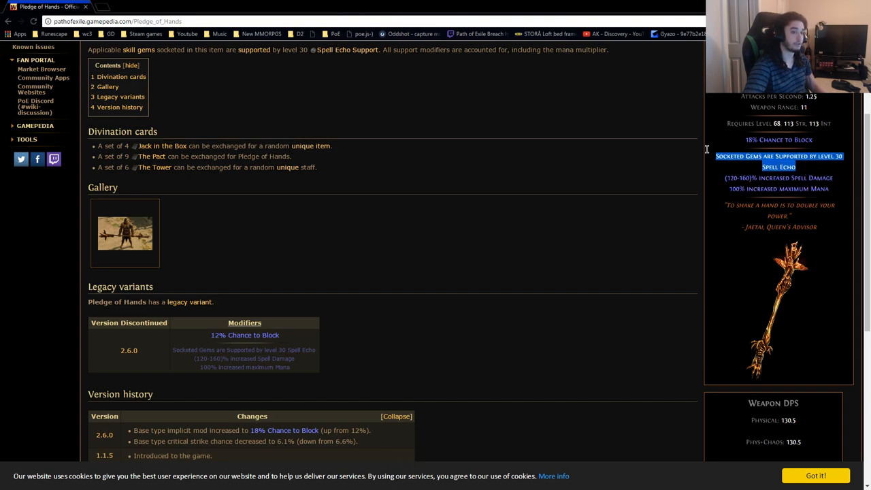
# Scroll the Pledge of Hands page to its top, showing the unique Judgement Staff description
pyautogui.scroll(3)
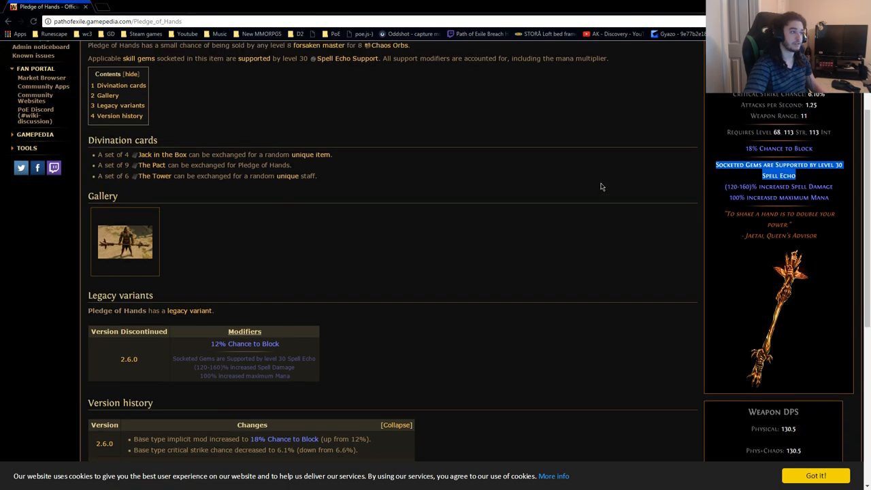
pyautogui.scroll(3)
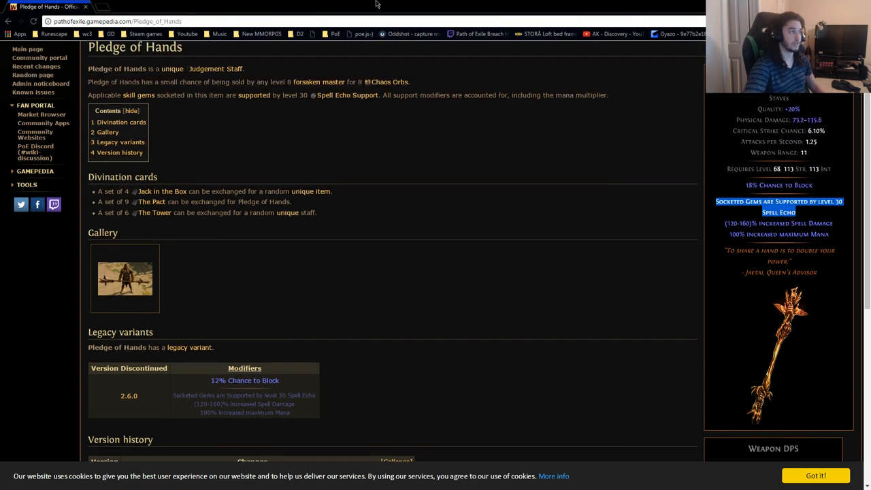
pyautogui.moveTo(321, 5)
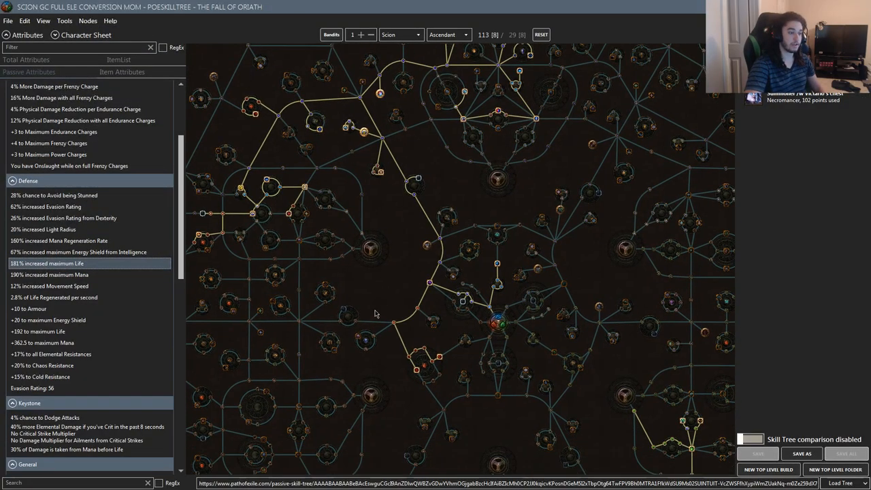
# Pan toward the ascendancy class portraits and zoom out to the whole Scion tree
pyautogui.moveTo(374, 312); pyautogui.dragTo(419, 288)
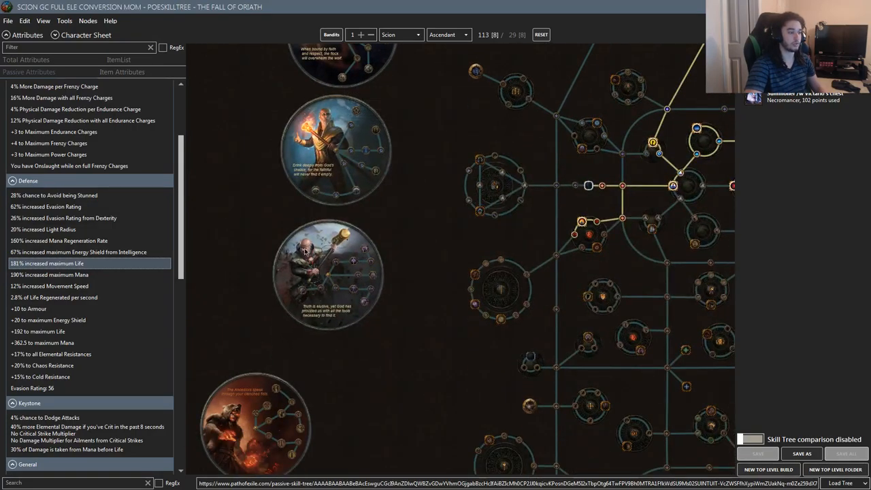
pyautogui.scroll(-3)
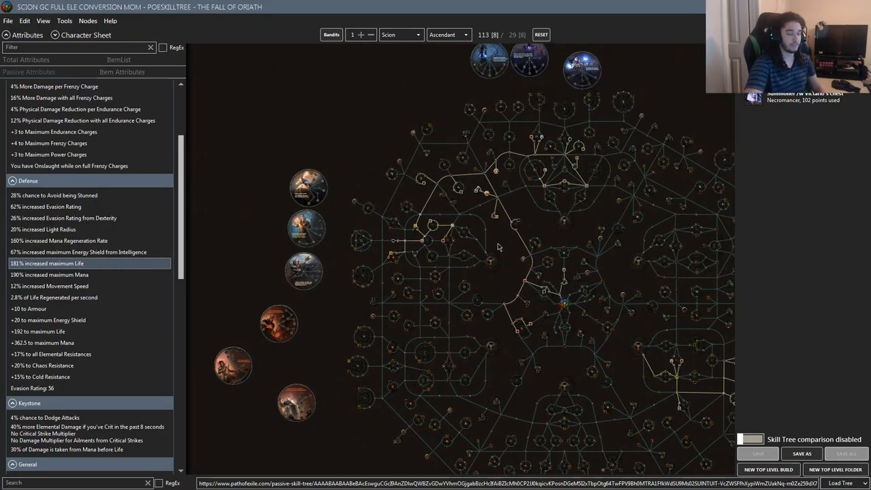